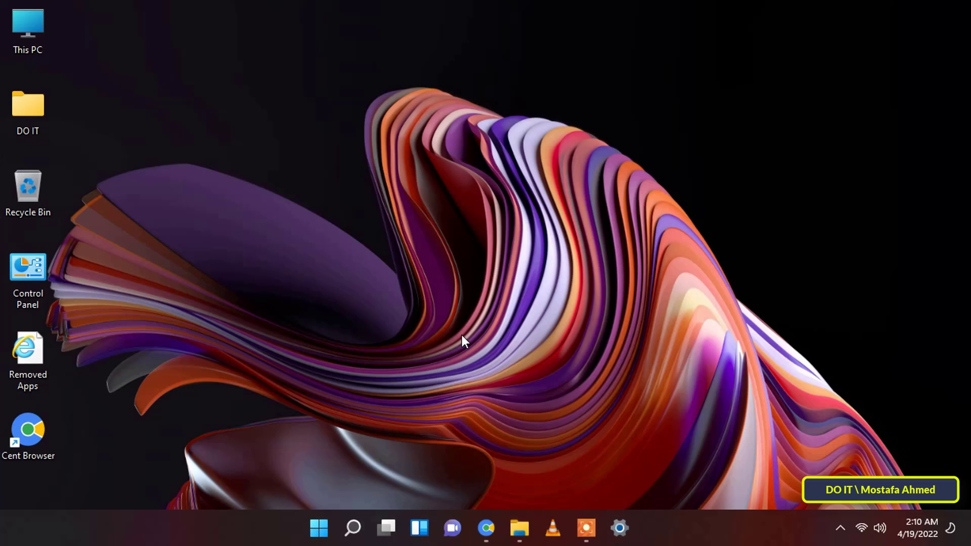
pyautogui.moveTo(412, 406)
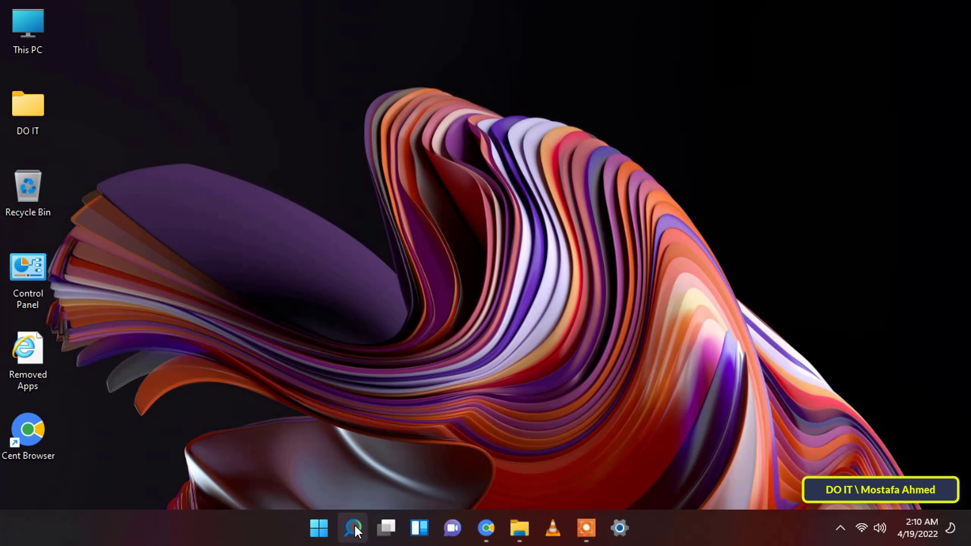
# - Search Windows for "disk cleanup" so the Disk Cleanup app shows as best match
pyautogui.click(352, 529)
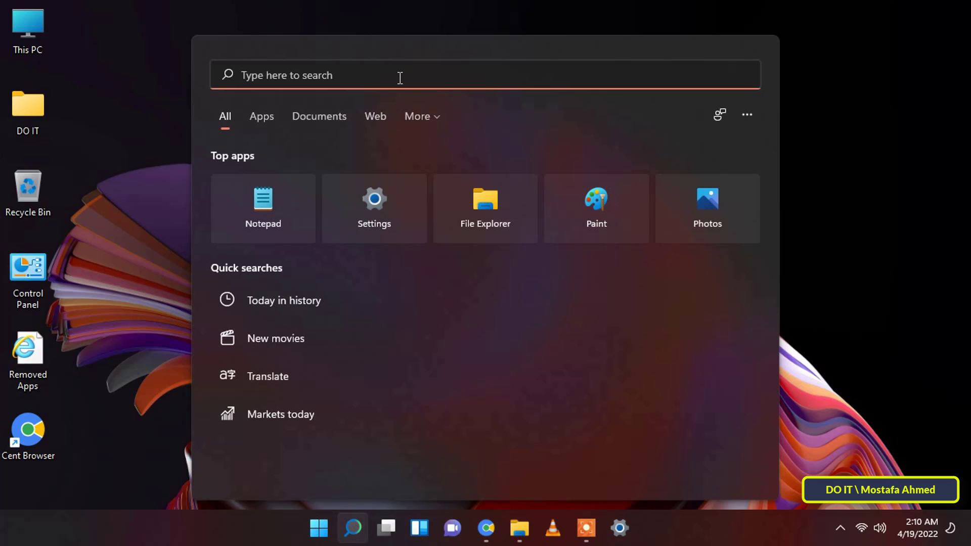
pyautogui.write('disk cleanup')
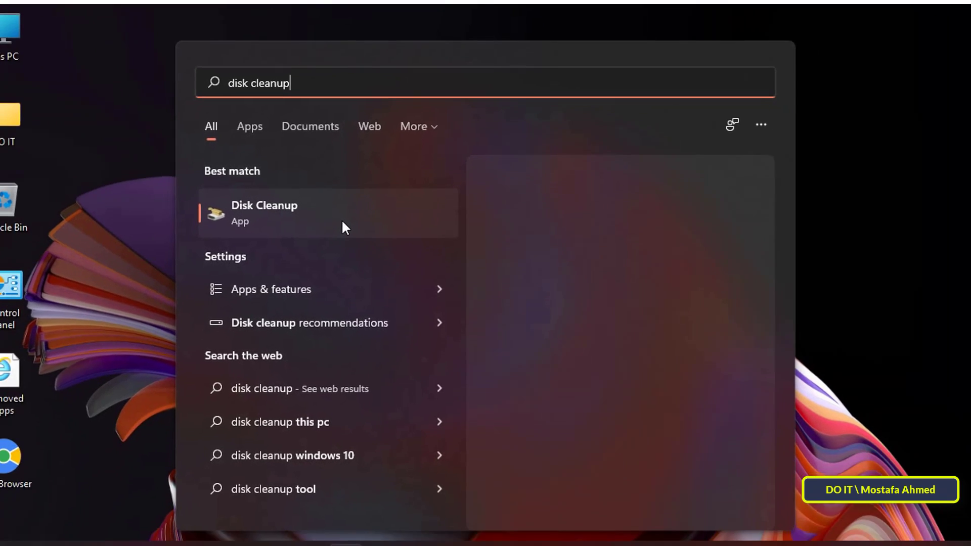
# - Launch Disk Cleanup and run the scan on New Volume (C:)
pyautogui.click(263, 212)
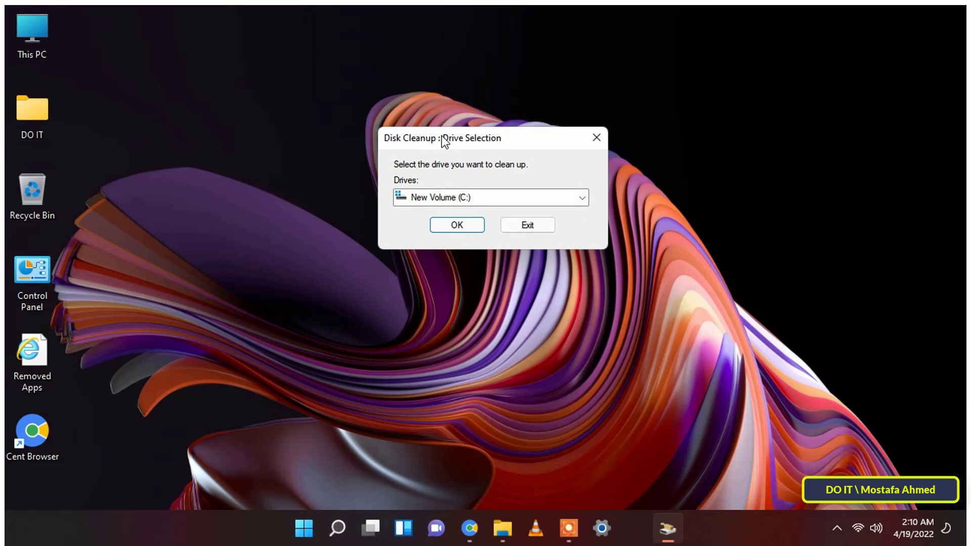
pyautogui.moveTo(395, 208)
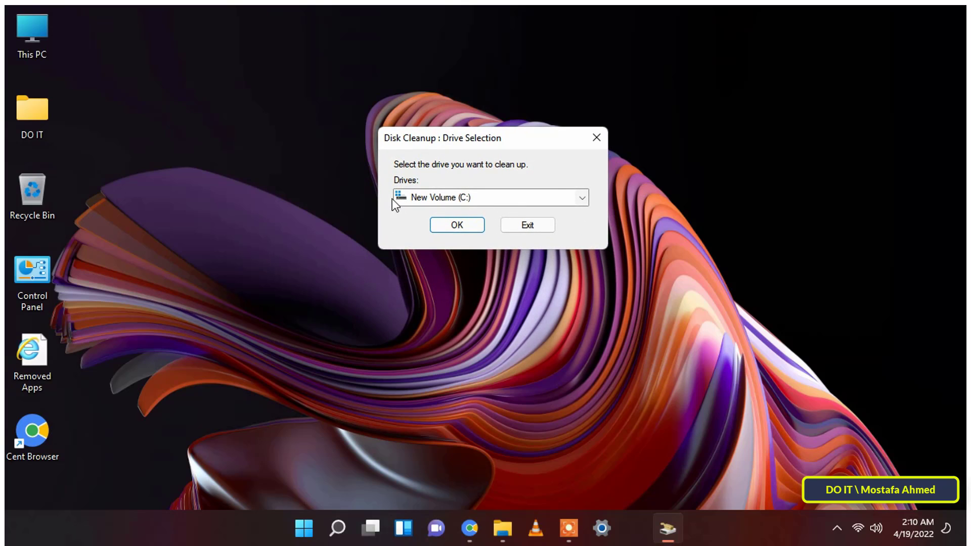
pyautogui.moveTo(398, 241)
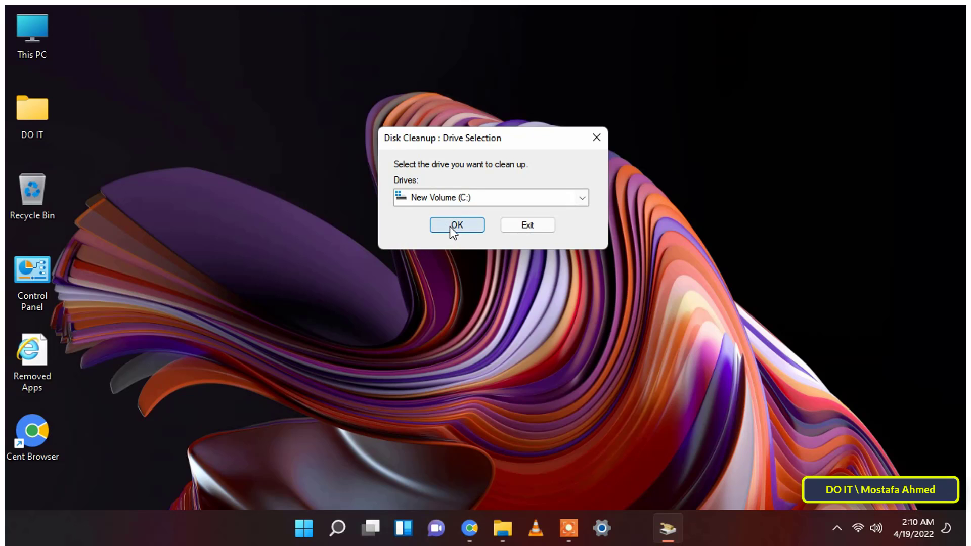
pyautogui.click(457, 225)
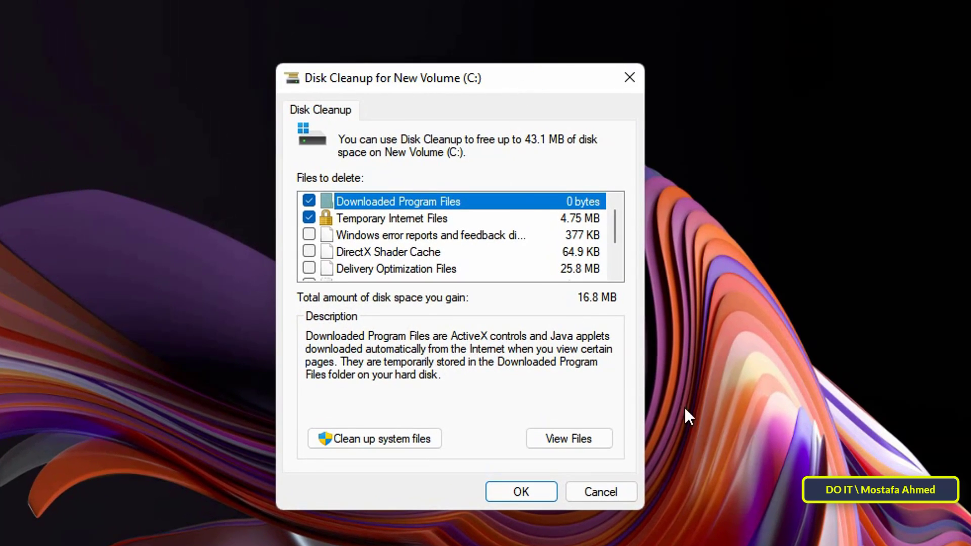
pyautogui.moveTo(729, 514)
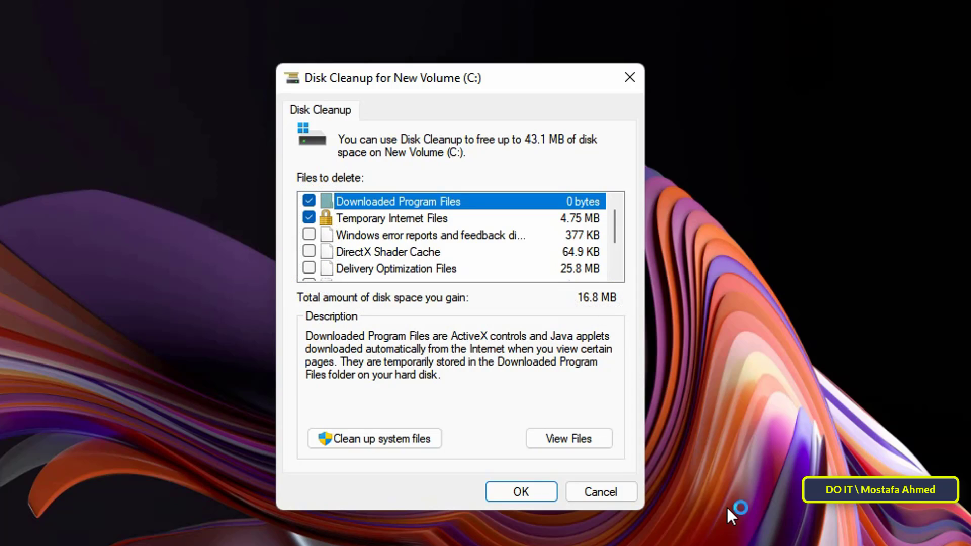
pyautogui.moveTo(730, 514)
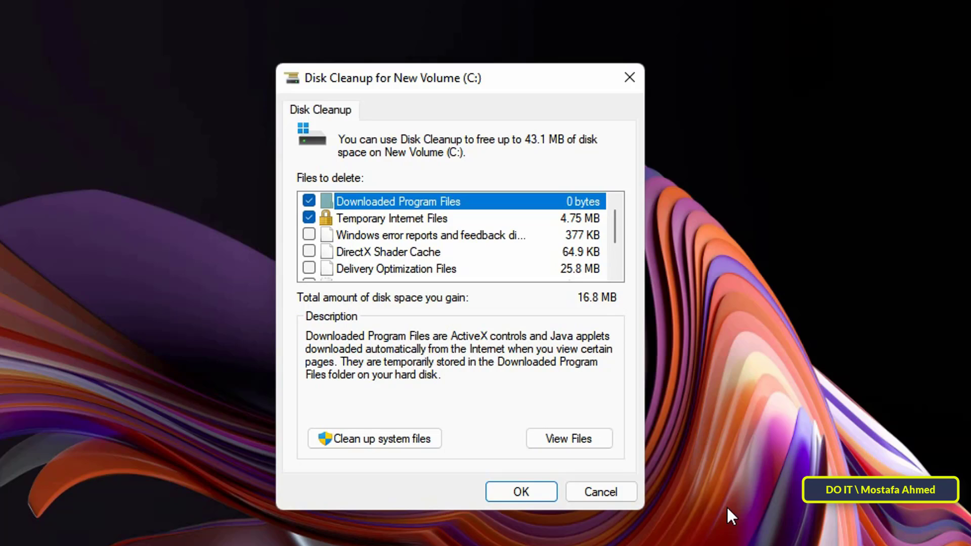
# - Tick all file categories and confirm permanent deletion of about 43.1 MB on C:
pyautogui.click(310, 235)
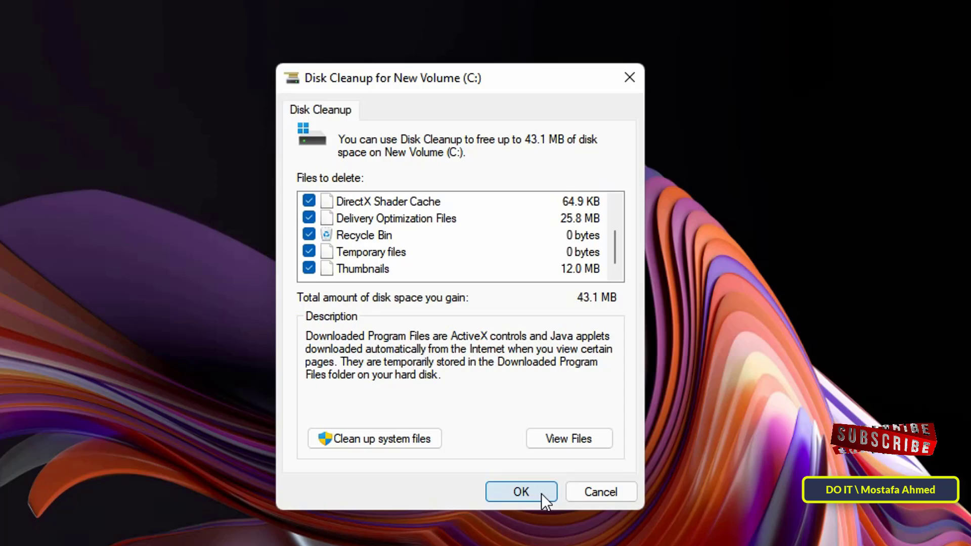
pyautogui.click(522, 491)
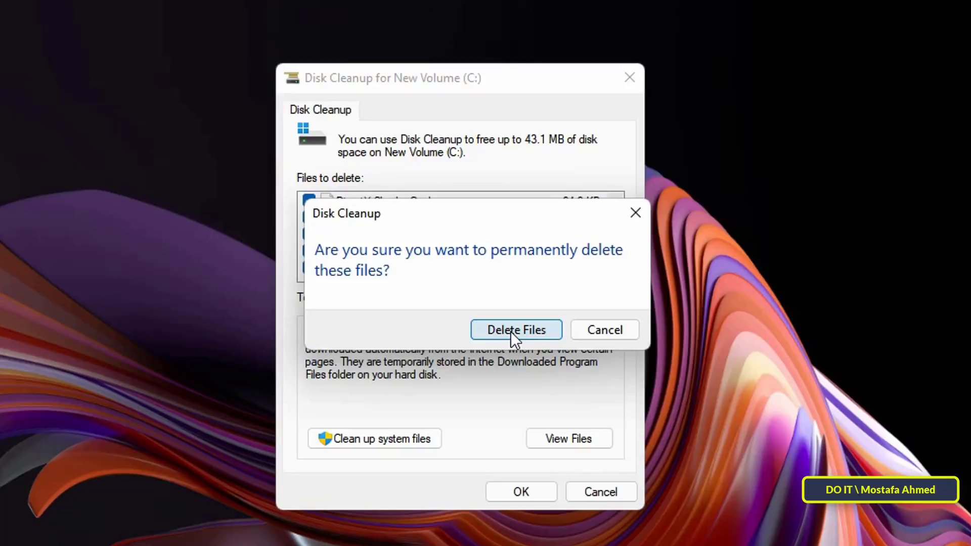
pyautogui.click(516, 330)
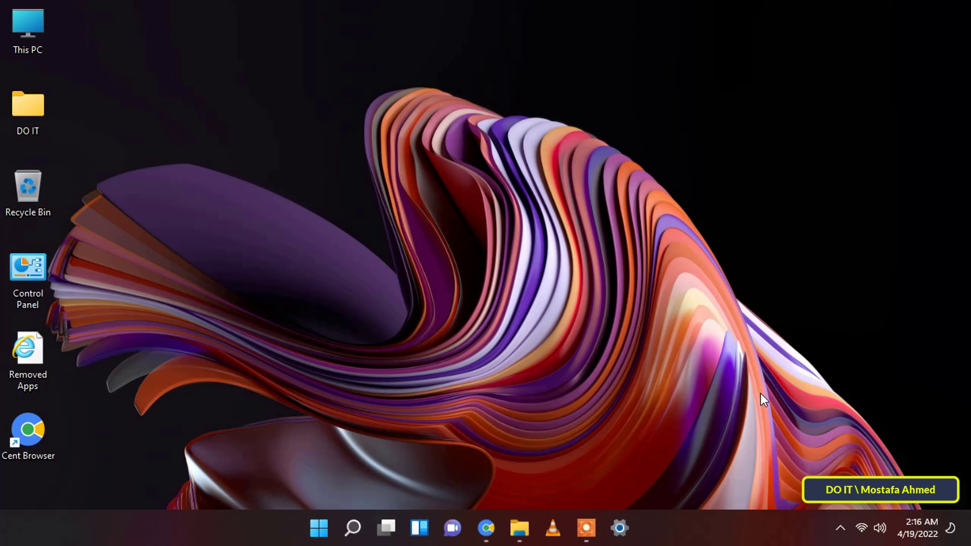
# - Launch Settings and navigate to System > Storage for New Volume (C:)
pyautogui.click(319, 529)
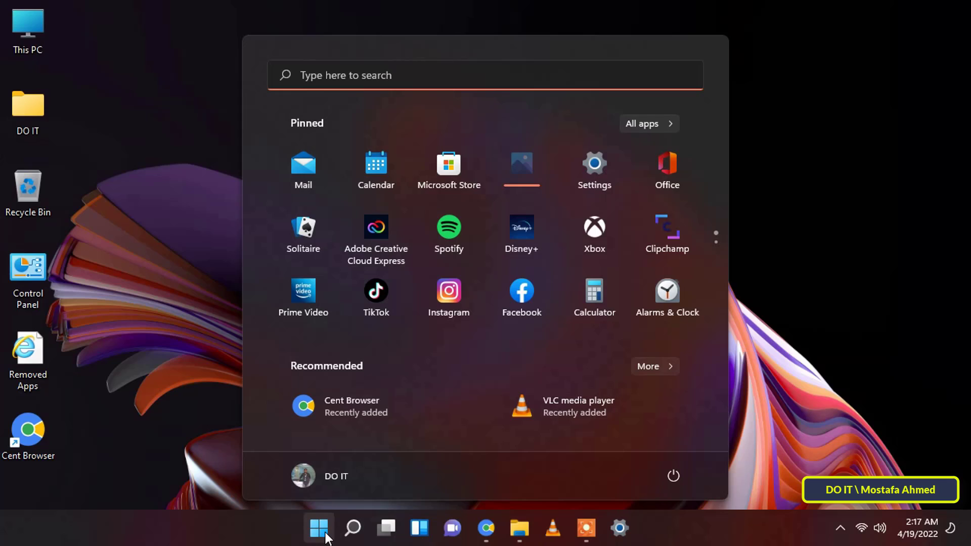
pyautogui.moveTo(595, 196)
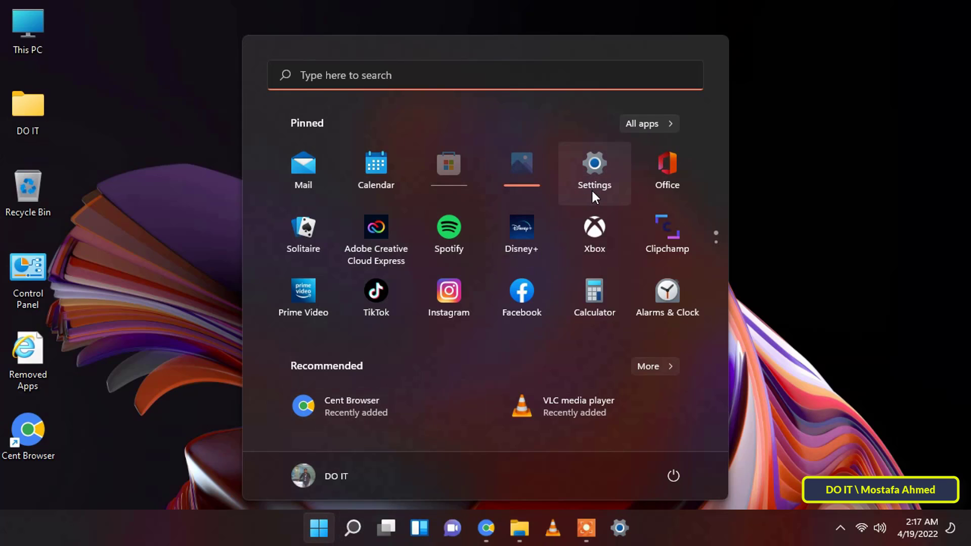
pyautogui.moveTo(602, 190)
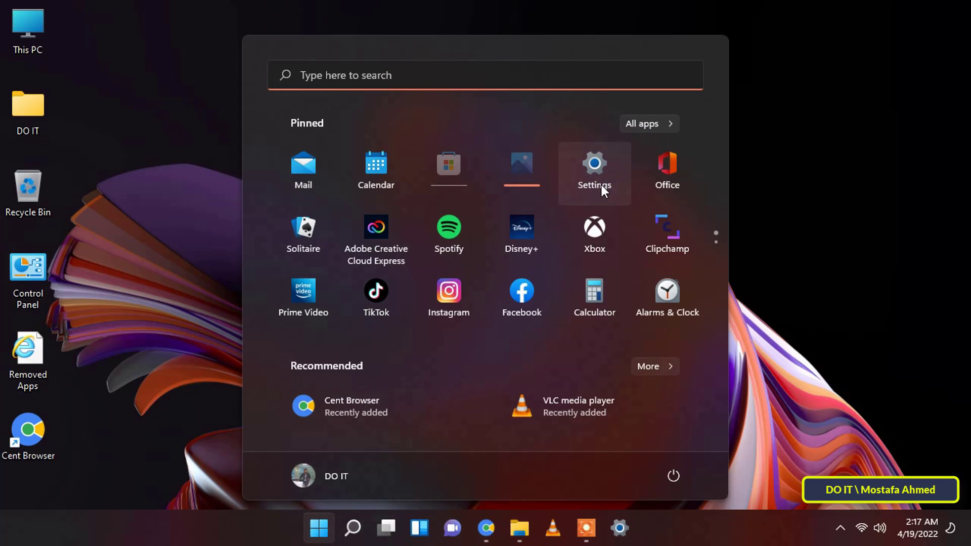
pyautogui.click(595, 162)
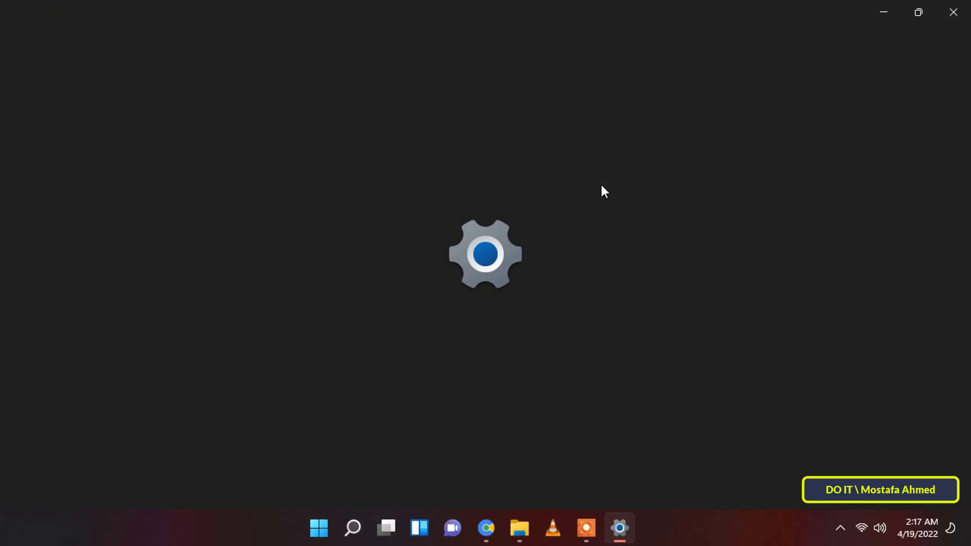
pyautogui.click(619, 528)
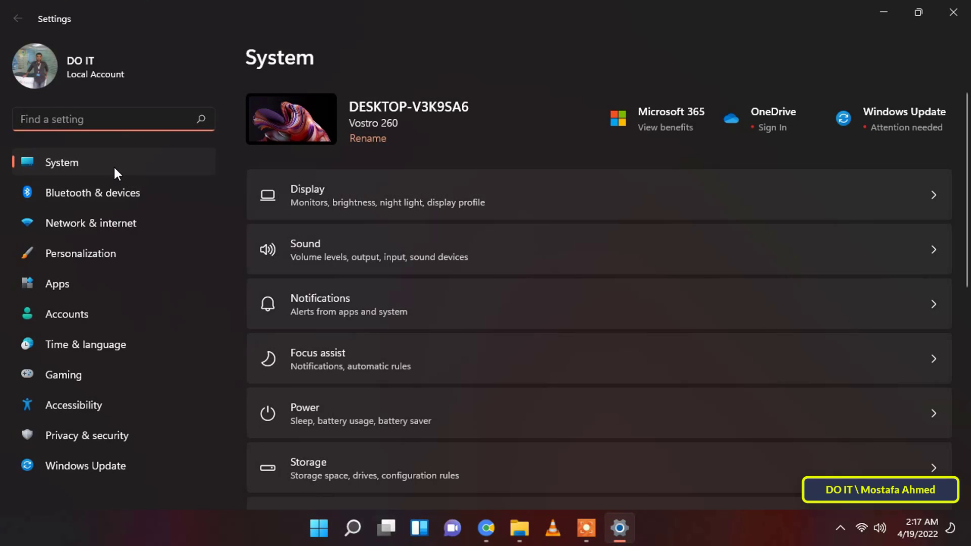
pyautogui.click(62, 161)
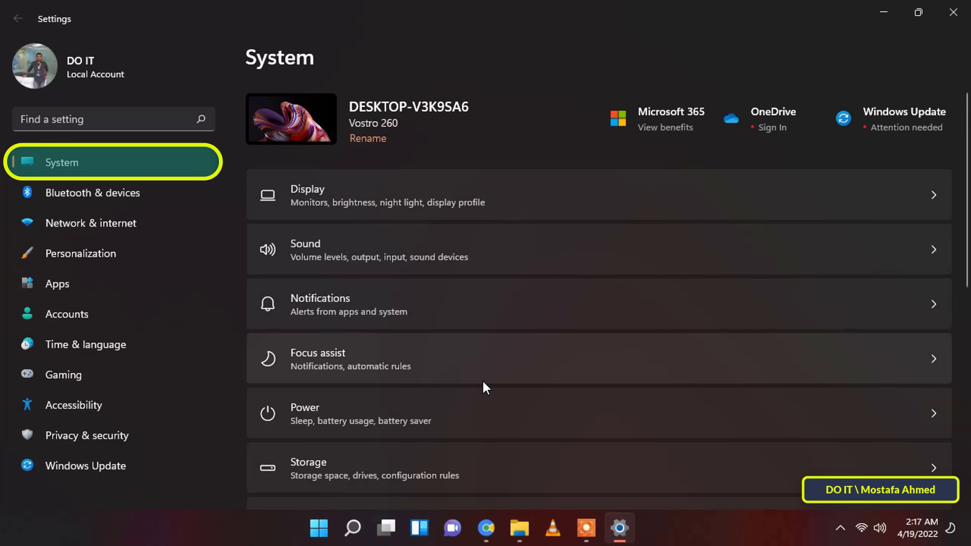
pyautogui.scroll(-3)
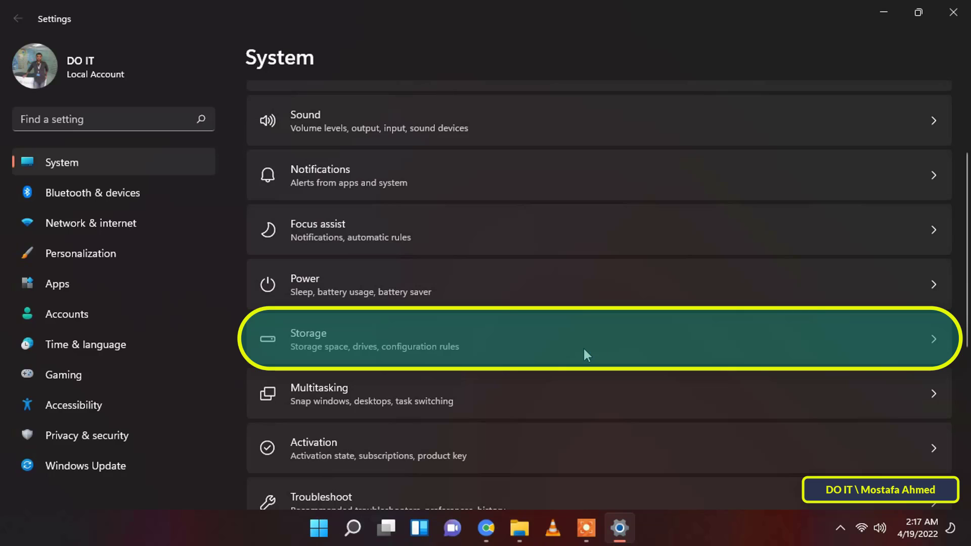
pyautogui.click(586, 354)
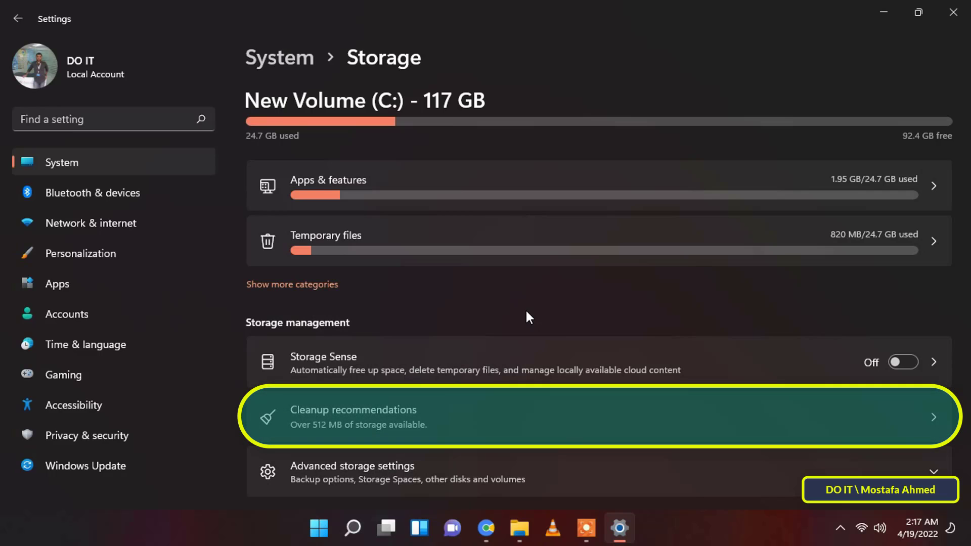
pyautogui.moveTo(331, 439)
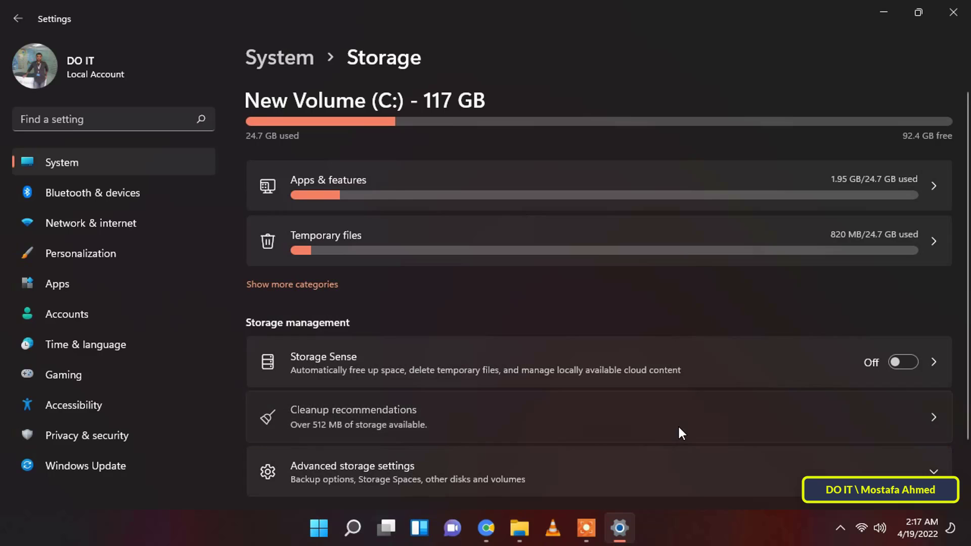
# - Go into Cleanup recommendations > Temporary files > advanced options, showing 130 MB pre-selected
pyautogui.click(353, 417)
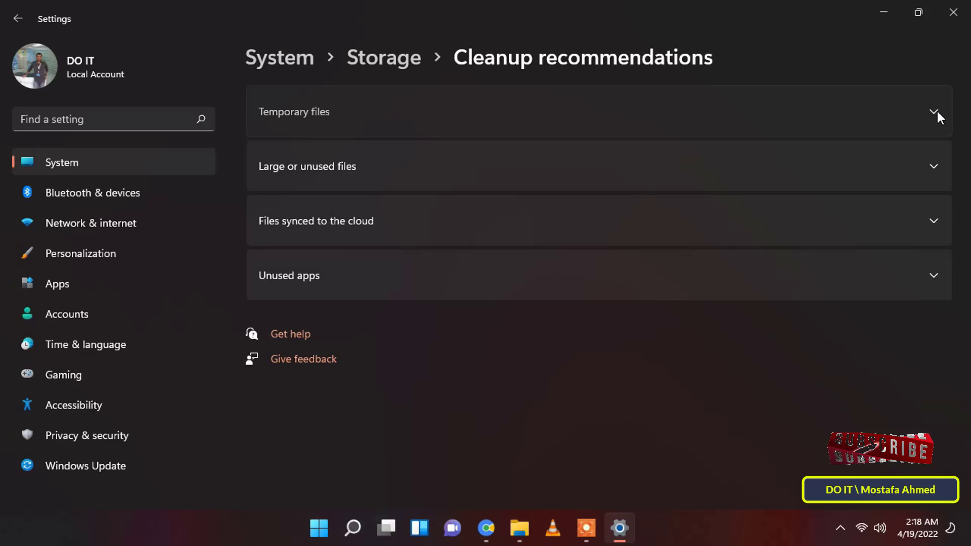
pyautogui.click(934, 112)
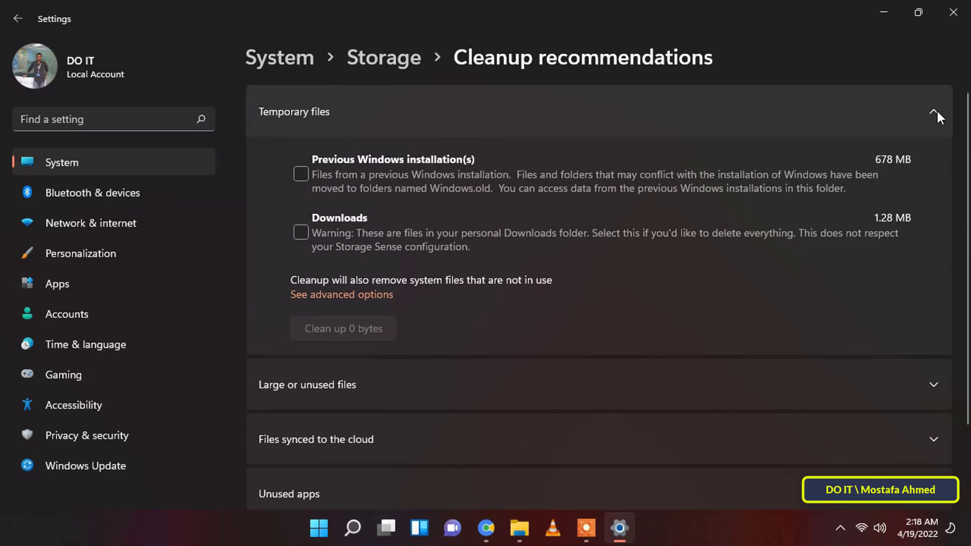
pyautogui.moveTo(312, 306)
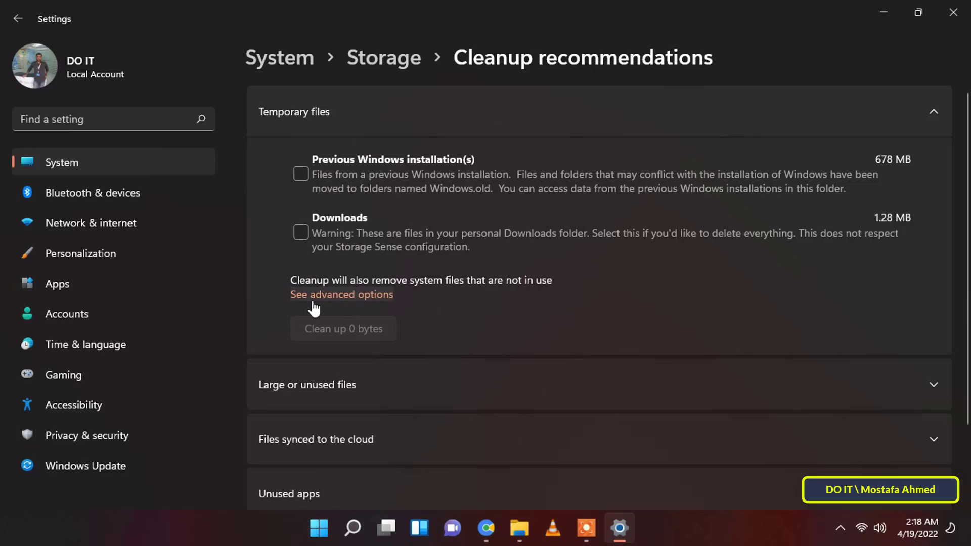
pyautogui.moveTo(346, 303)
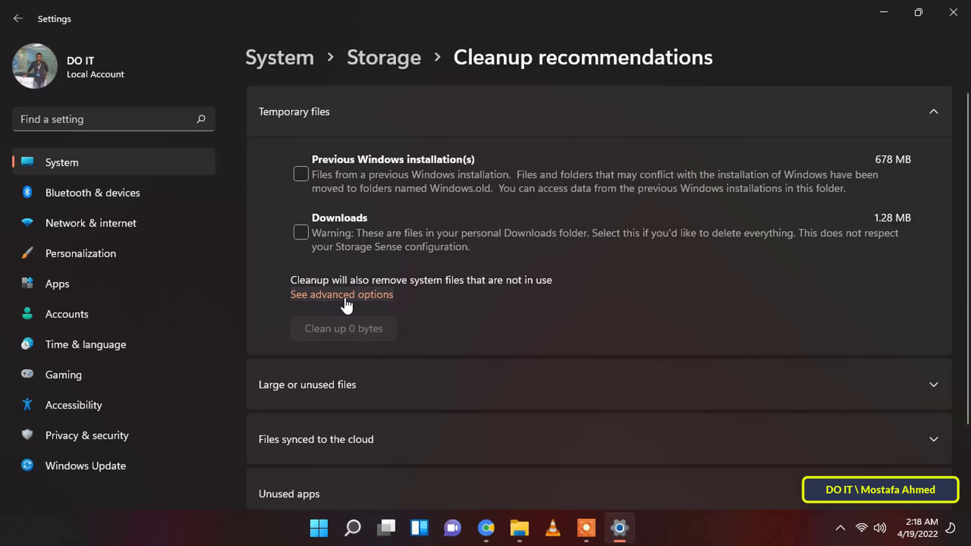
pyautogui.click(341, 294)
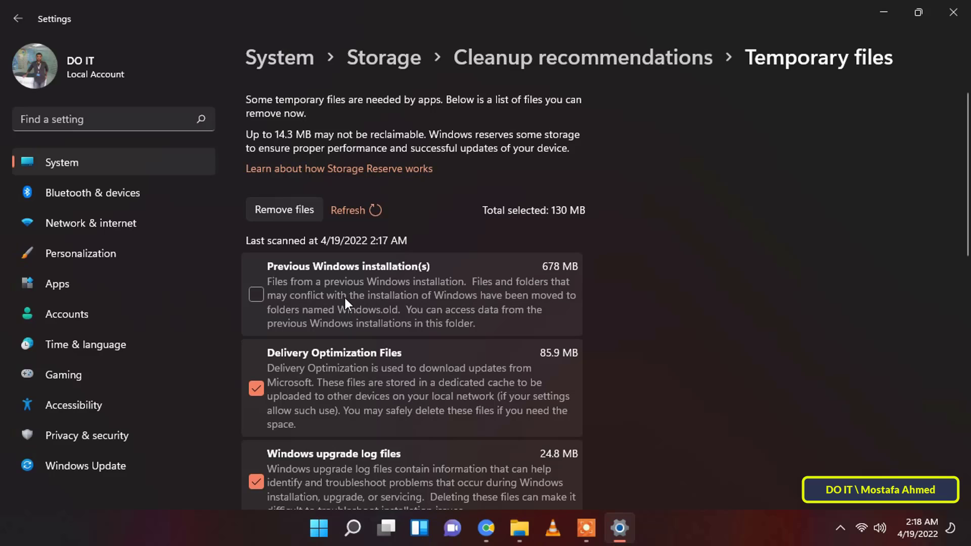
pyautogui.moveTo(538, 238)
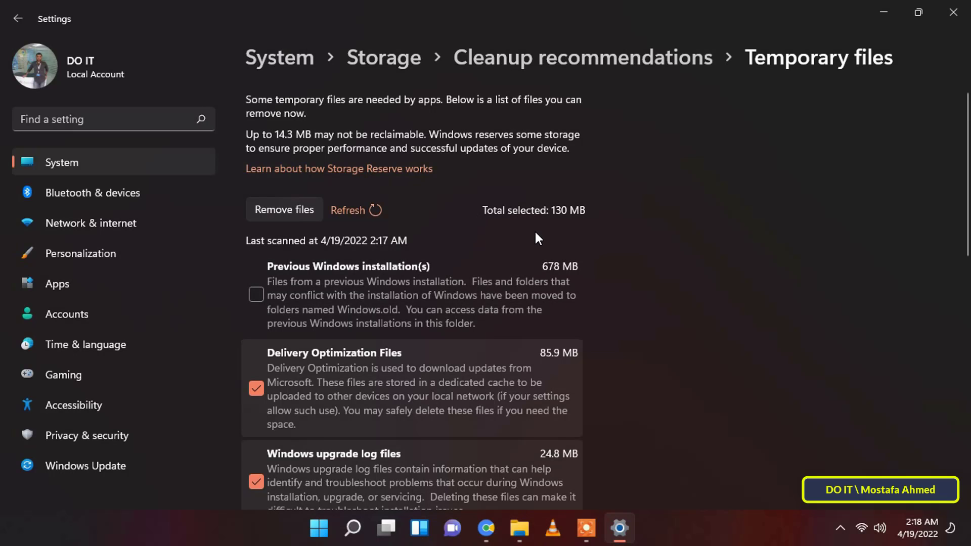
# - Add Previous Windows installation(s) for 808 MB total and confirm removing the files
pyautogui.scroll(-3)
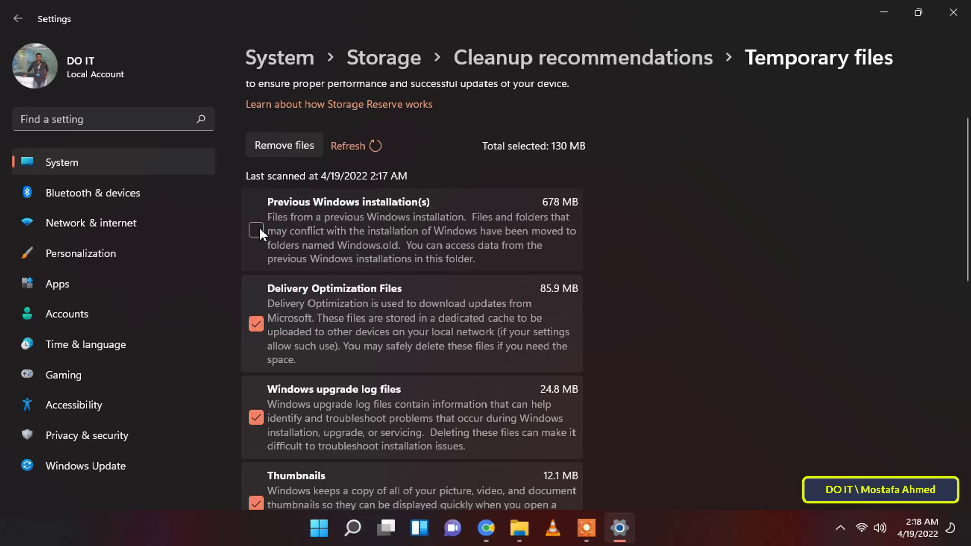
pyautogui.click(256, 230)
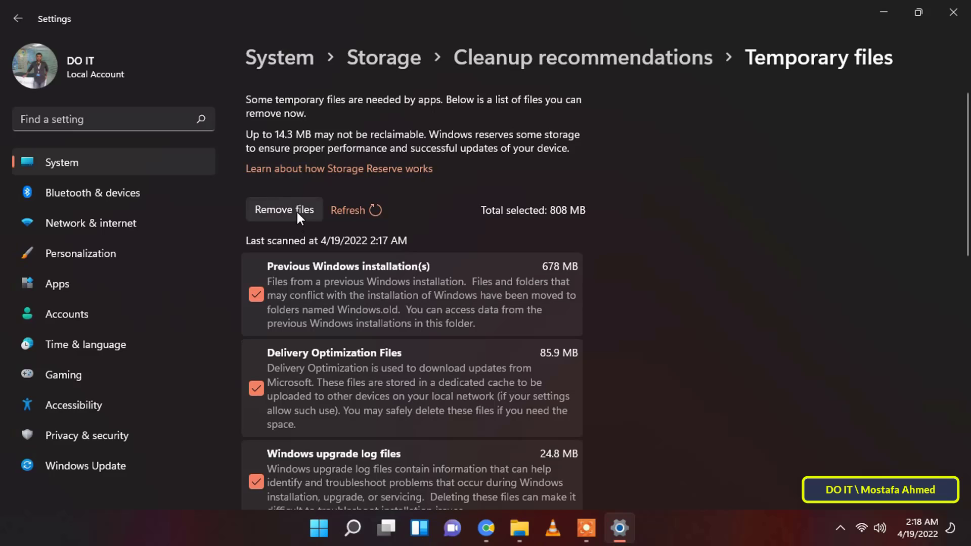
pyautogui.click(284, 209)
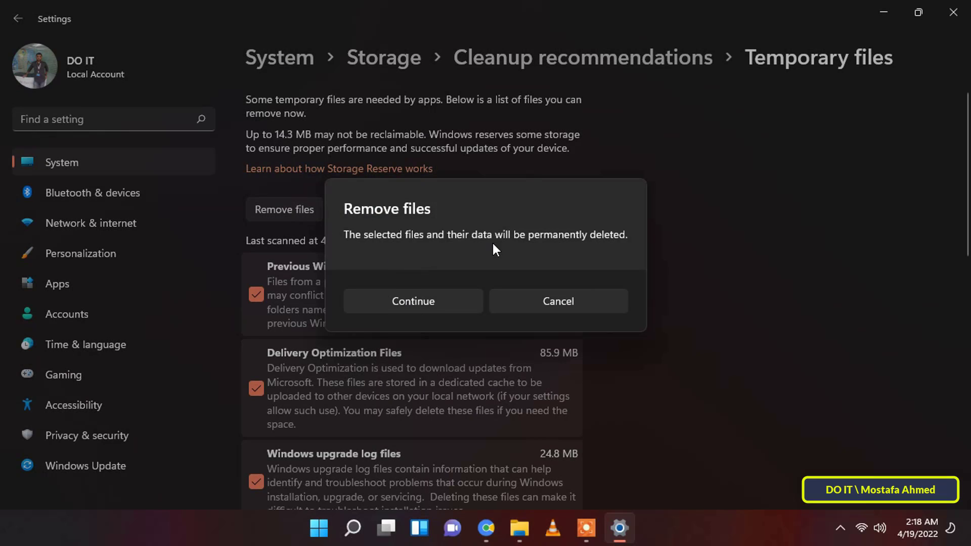
pyautogui.click(413, 301)
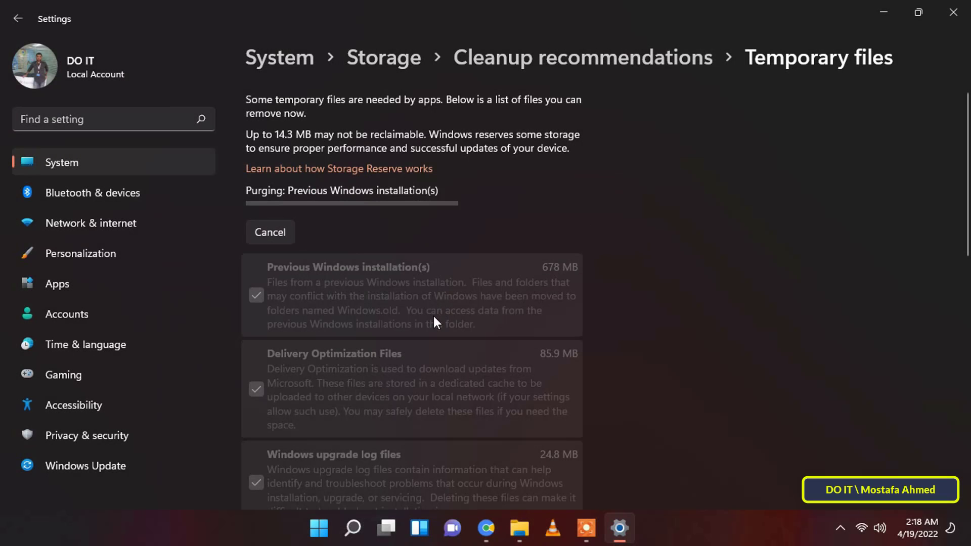
pyautogui.moveTo(374, 205)
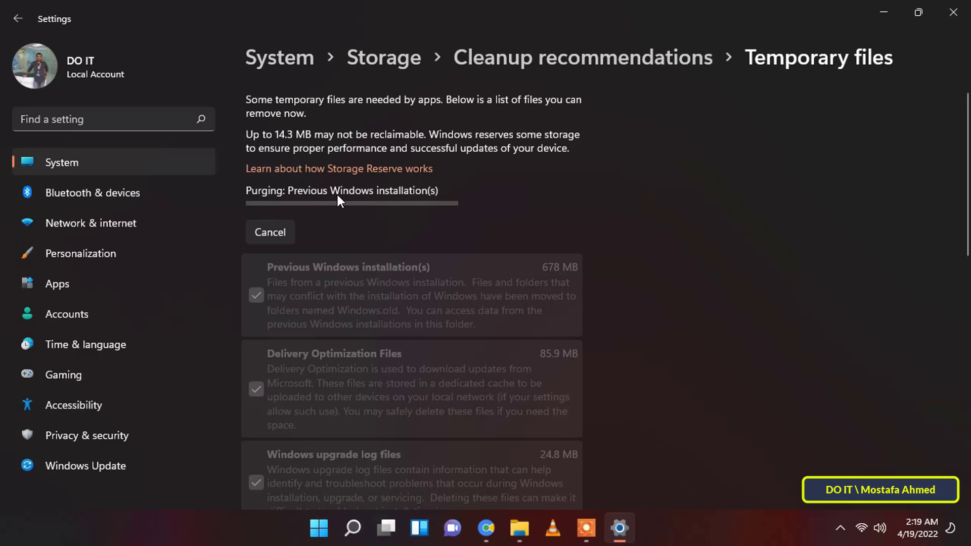
pyautogui.moveTo(362, 200)
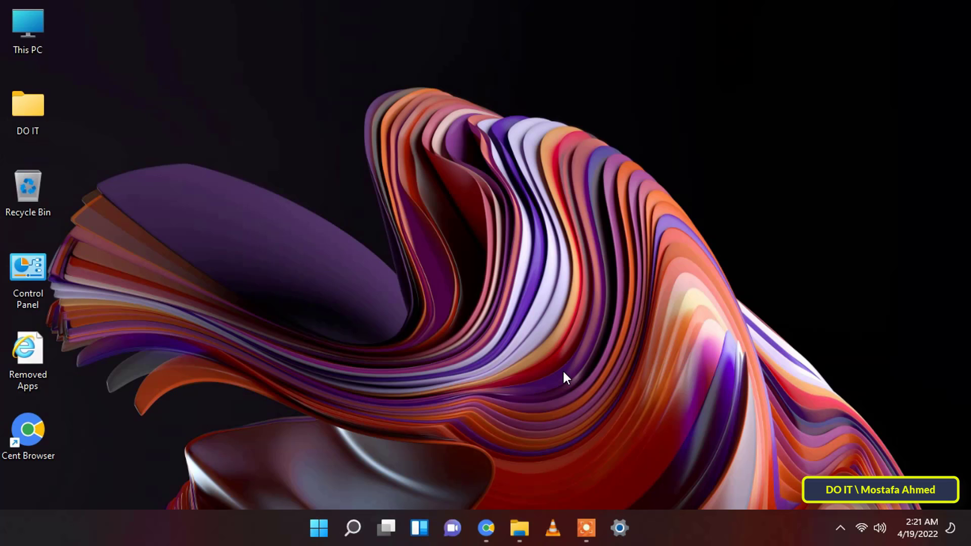
# - Search Windows for %temp% and open the user's Temp folder in File Explorer
pyautogui.click(352, 528)
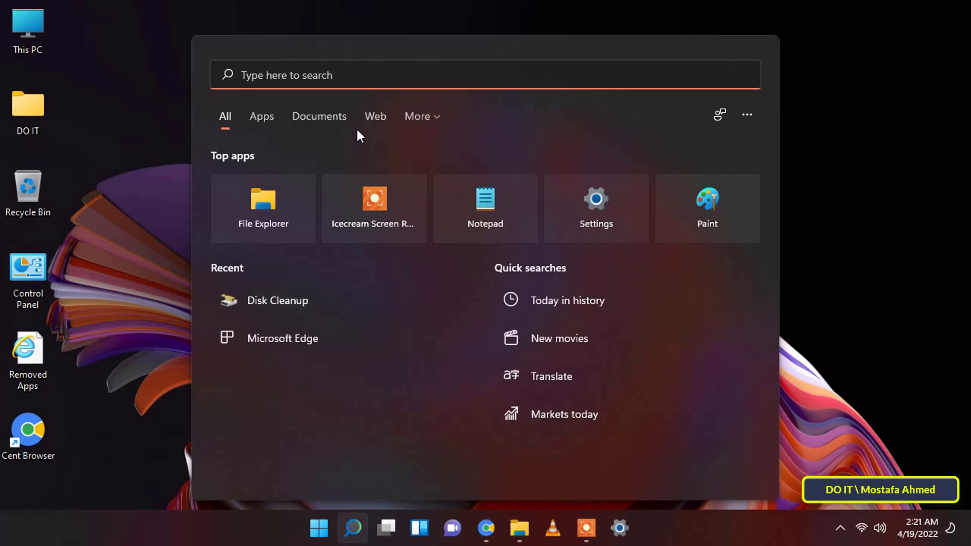
pyautogui.click(386, 75)
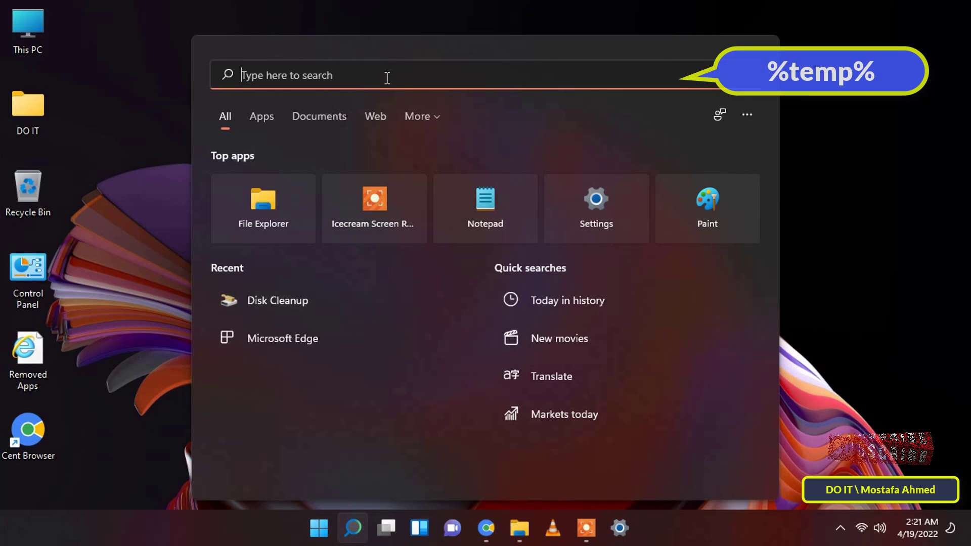
pyautogui.write('%temp%')
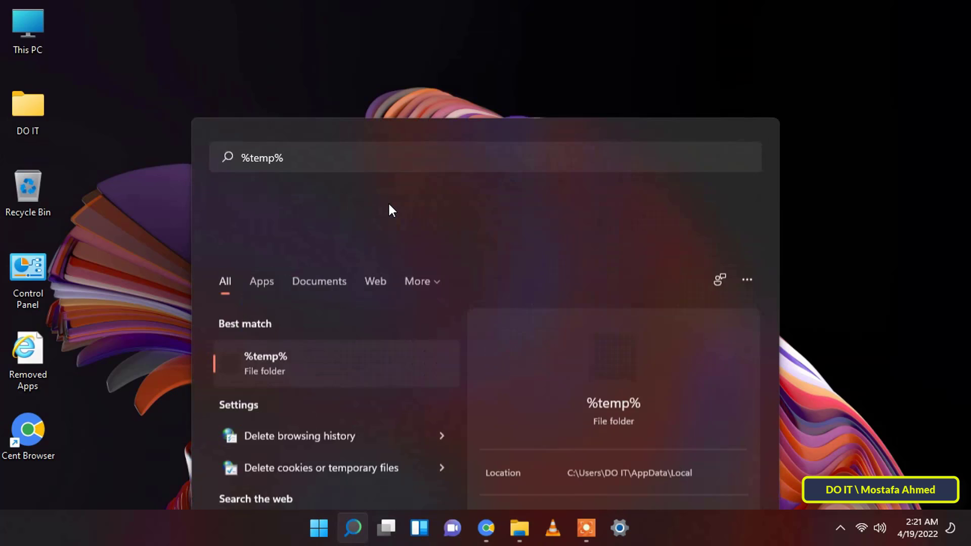
pyautogui.click(265, 362)
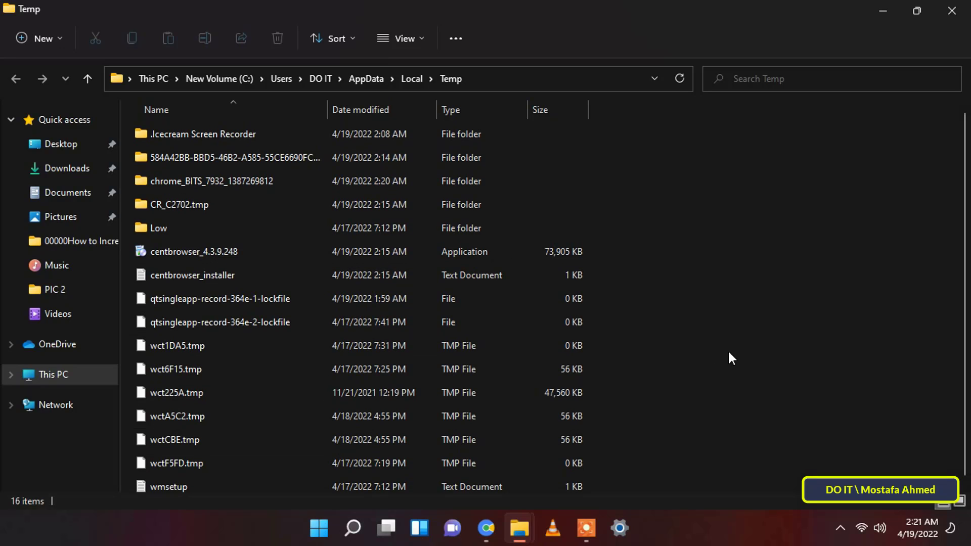
# - Select all 15 Temp folder items and trigger permanent deletion, awaiting confirmation
pyautogui.click(277, 38)
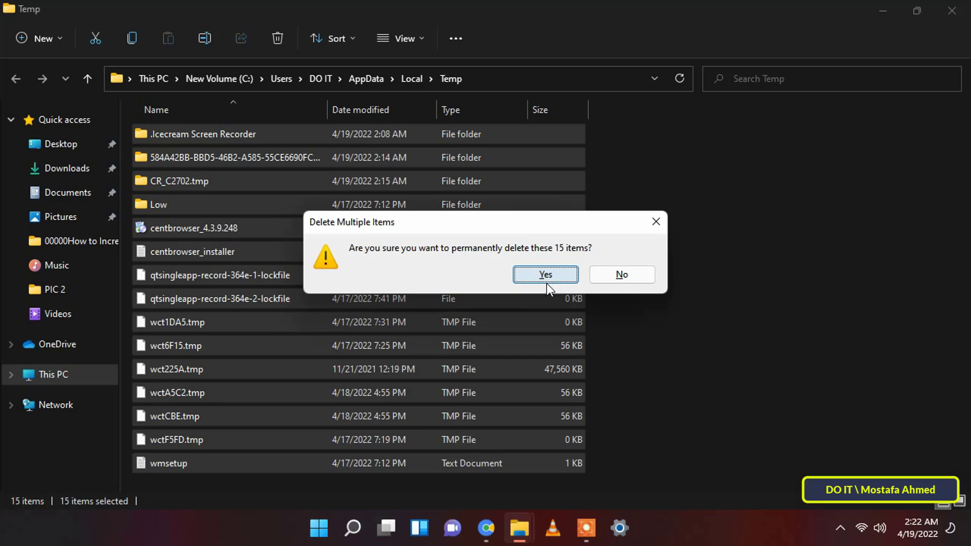
pyautogui.moveTo(558, 293)
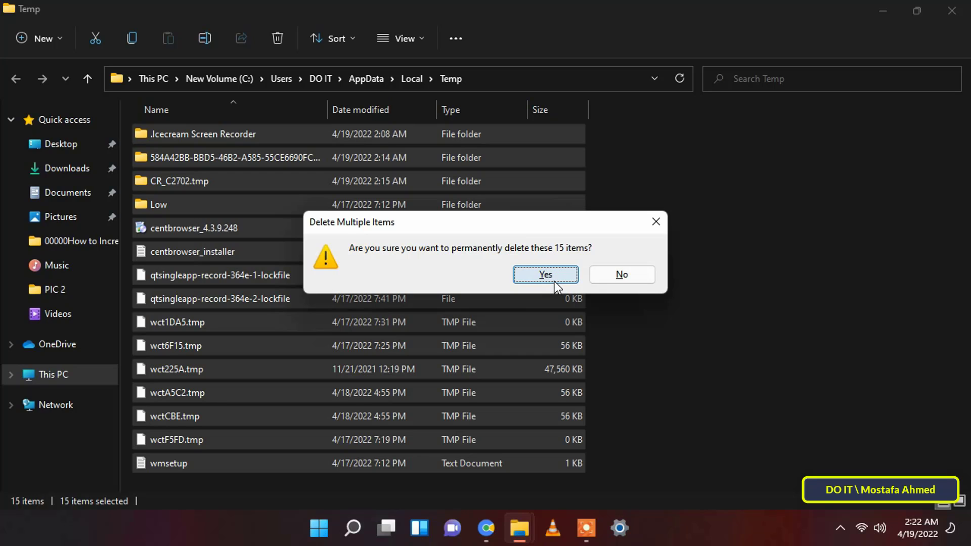
pyautogui.moveTo(699, 282)
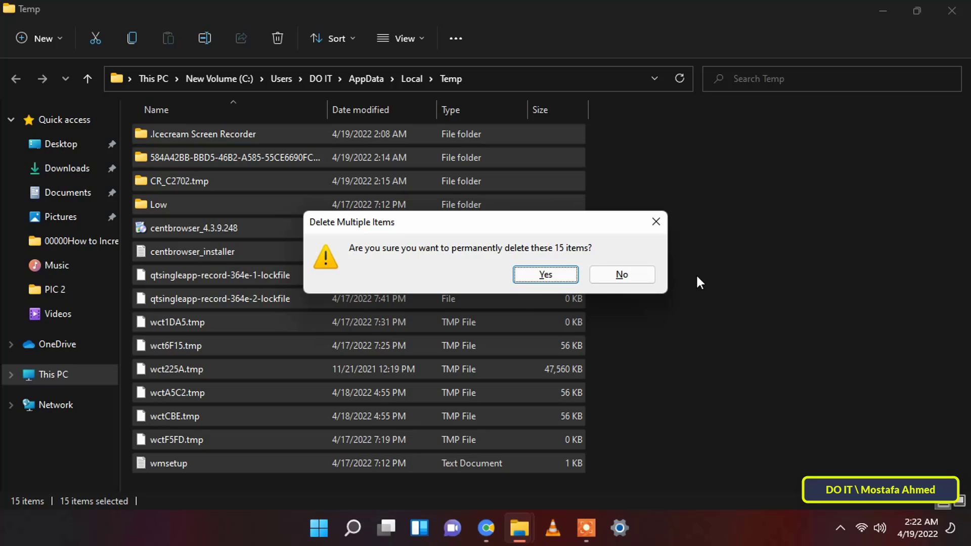
pyautogui.moveTo(660, 305)
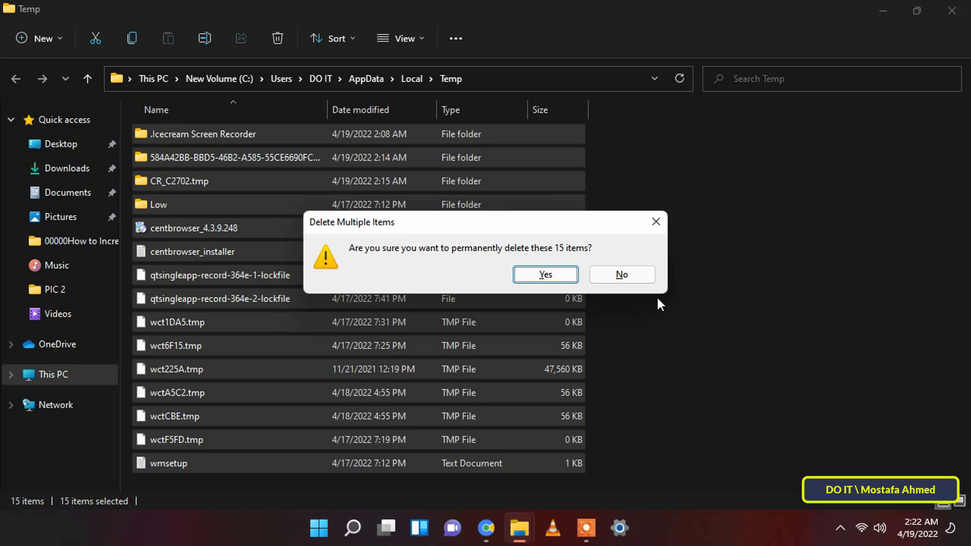